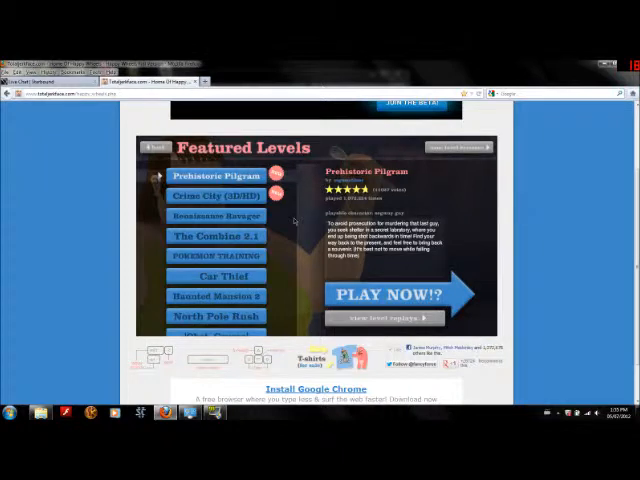
Step: Scroll the Featured Levels list down until Laboratory 1 and INFILTRATION appear
{"action": "scroll", "scroll_direction": "down", "scroll_amount": 3}
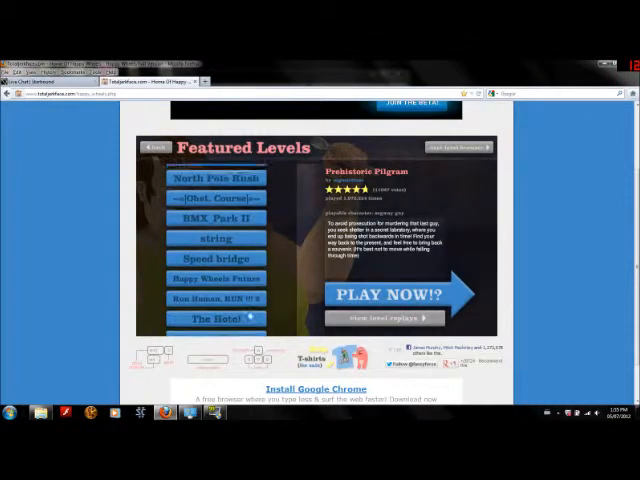
{"action": "scroll", "scroll_direction": "down", "scroll_amount": 3}
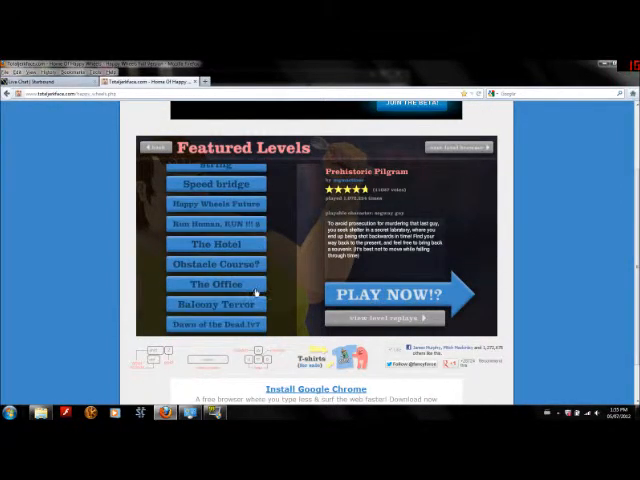
{"action": "scroll", "scroll_direction": "down", "scroll_amount": 3}
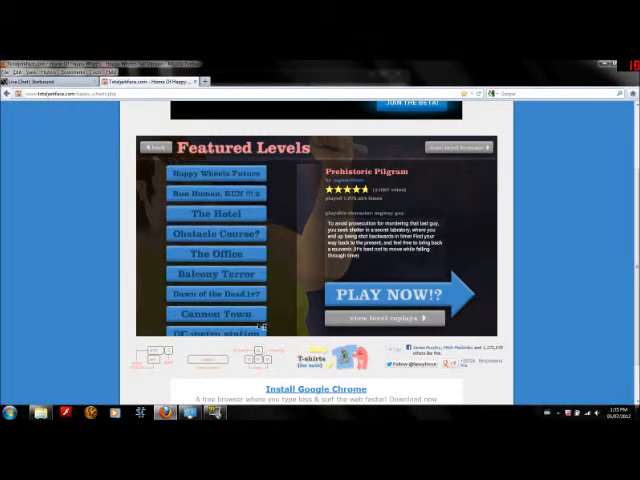
{"action": "scroll", "scroll_direction": "down", "scroll_amount": 3}
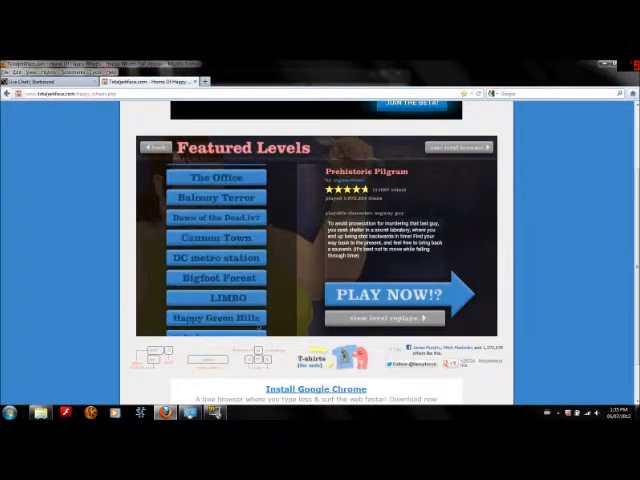
{"action": "scroll", "scroll_direction": "down", "scroll_amount": 3}
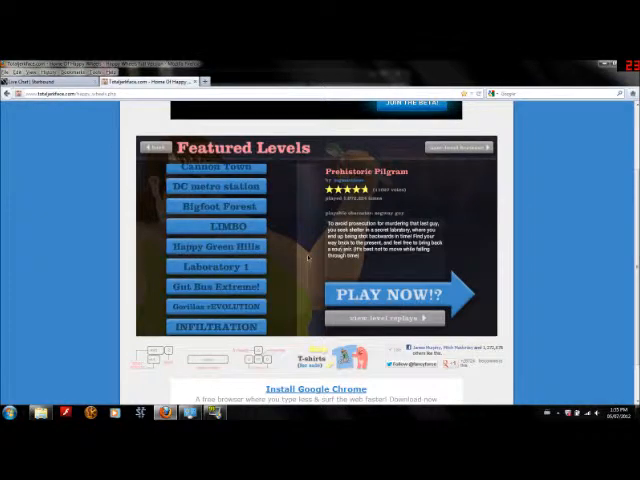
{"action": "mouse_move", "coordinate": [228, 268]}
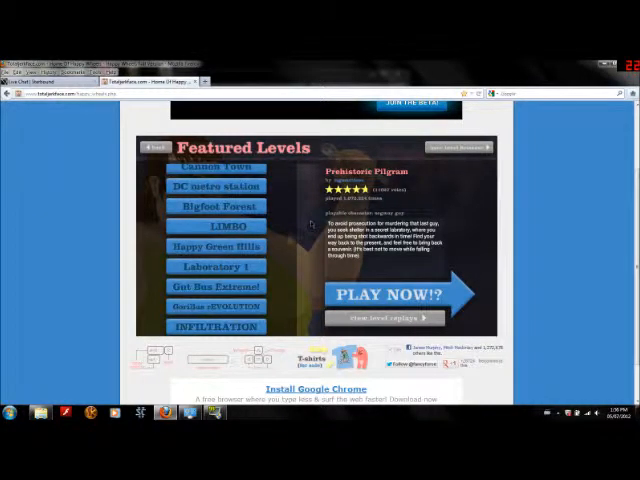
Step: Select Laboratory 1 from Featured Levels and continue to character selection
{"action": "left_click", "coordinate": [216, 266]}
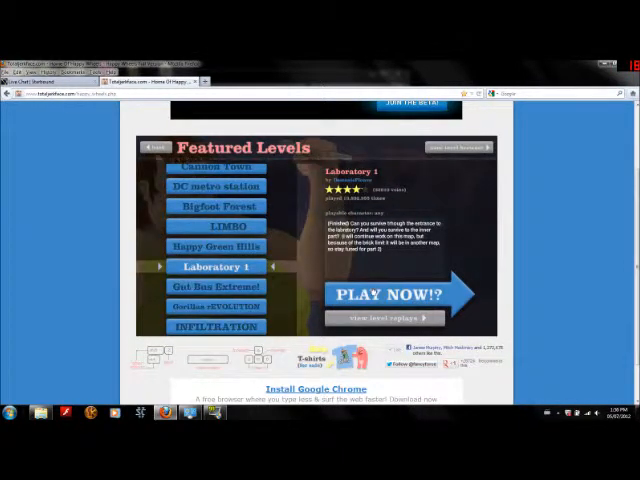
{"action": "left_click", "coordinate": [386, 293]}
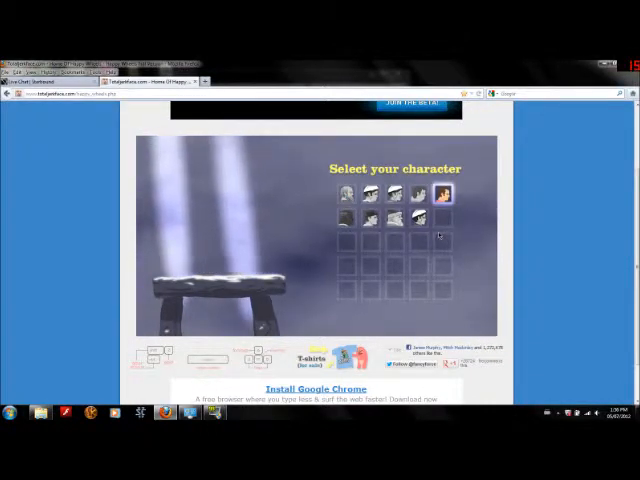
Step: Preview the moped-riding couple on the Select your character screen
{"action": "left_click", "coordinate": [393, 193]}
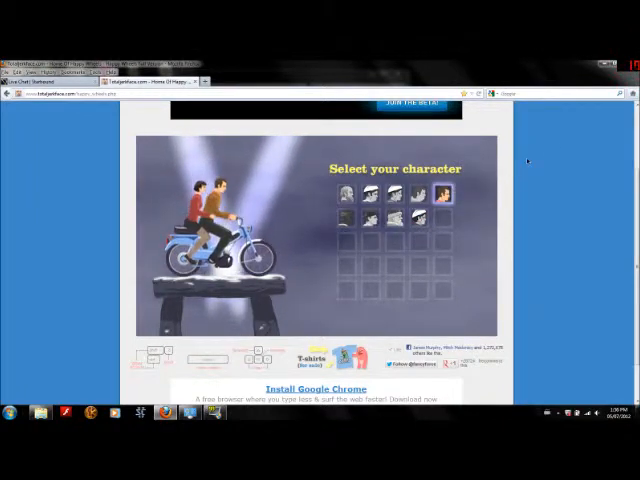
Step: Confirm the moped couple, then pick Laboratory 1 from Featured Levels
{"action": "left_click", "coordinate": [393, 216]}
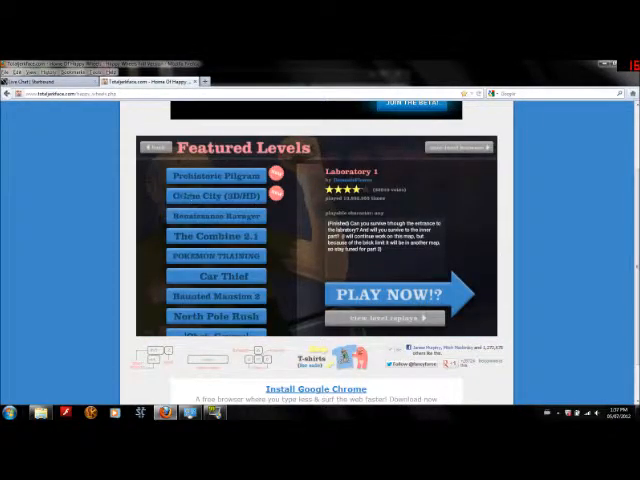
{"action": "left_click", "coordinate": [215, 256]}
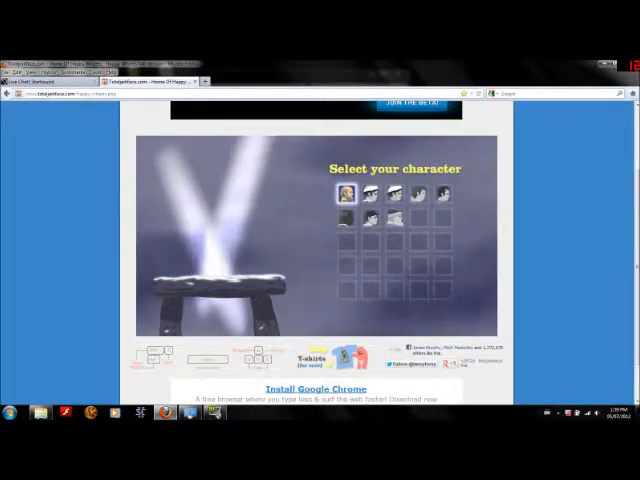
Step: Pick the first character portrait to begin loading the level
{"action": "left_click", "coordinate": [417, 215]}
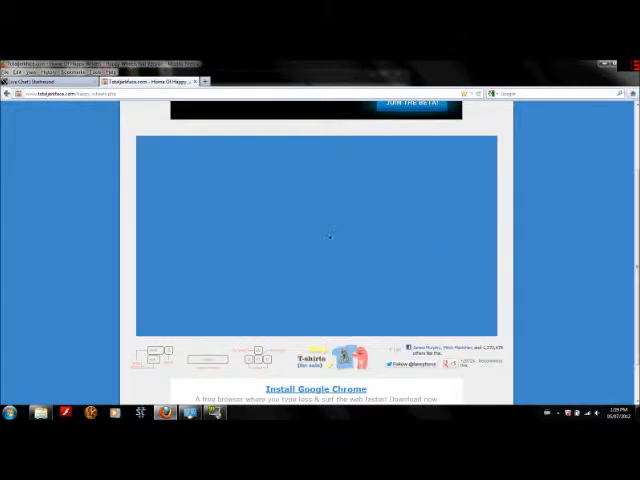
{"action": "mouse_move", "coordinate": [324, 237]}
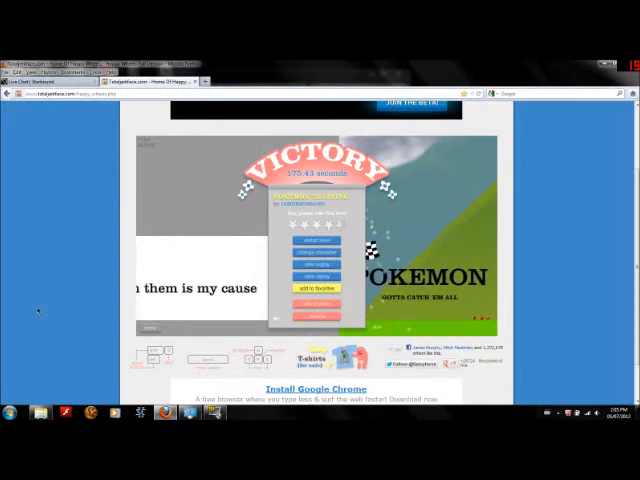
{"action": "mouse_move", "coordinate": [70, 205]}
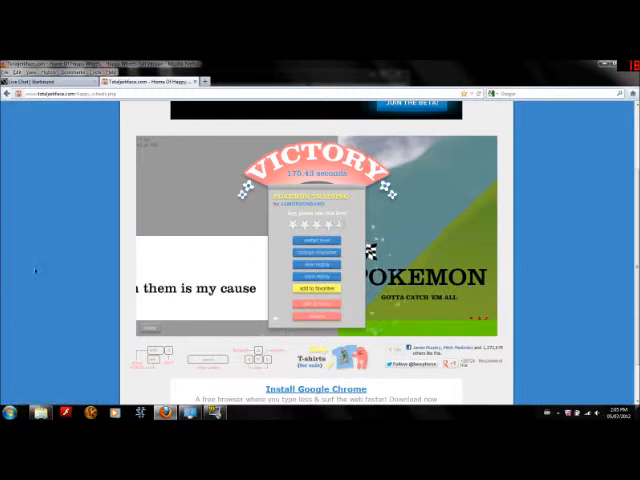
{"action": "mouse_move", "coordinate": [167, 306]}
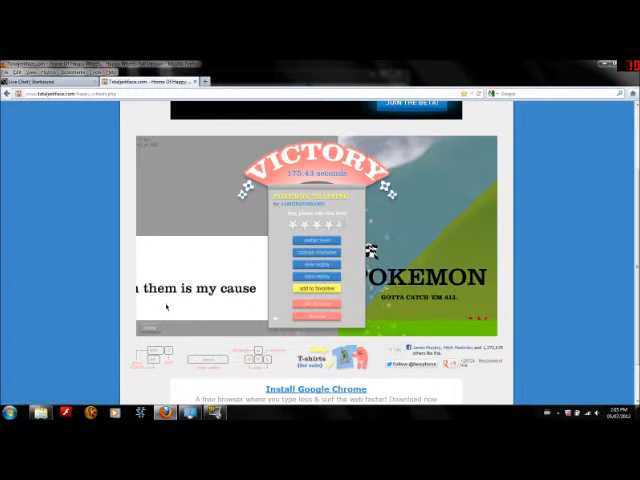